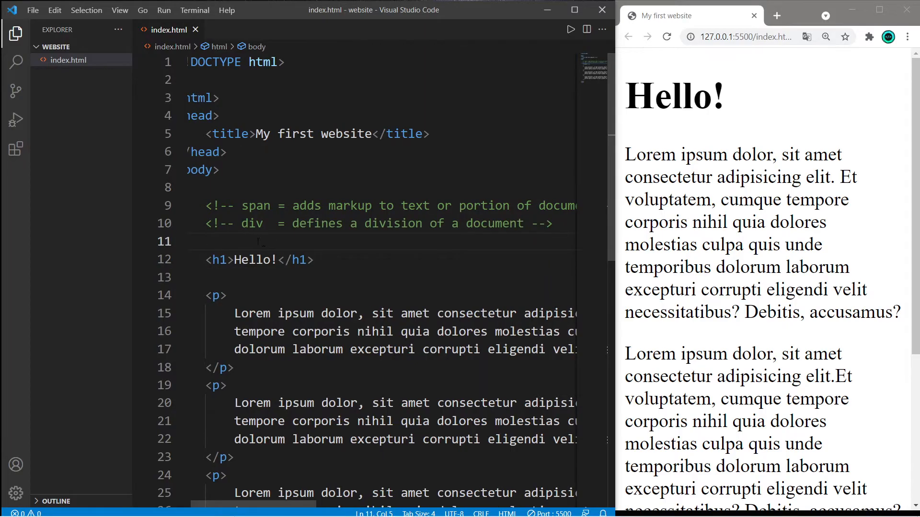
Step: Wrap the second paragraph's opening sentence in a span with style color:red
double_click(256, 206)
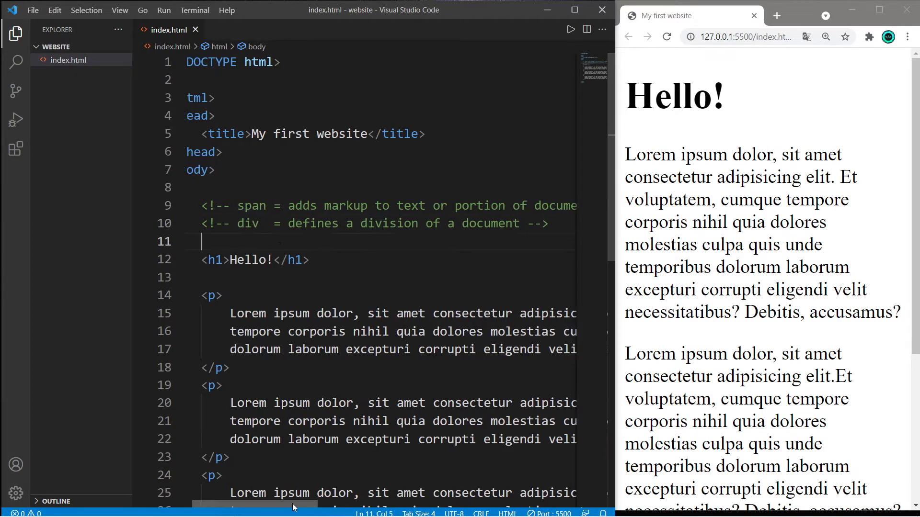
scroll("right", 3)
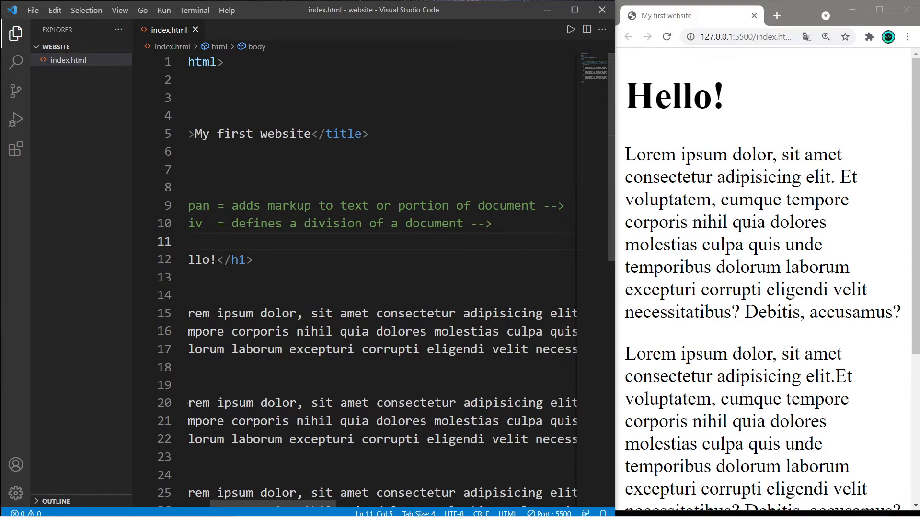
left_click(398, 206)
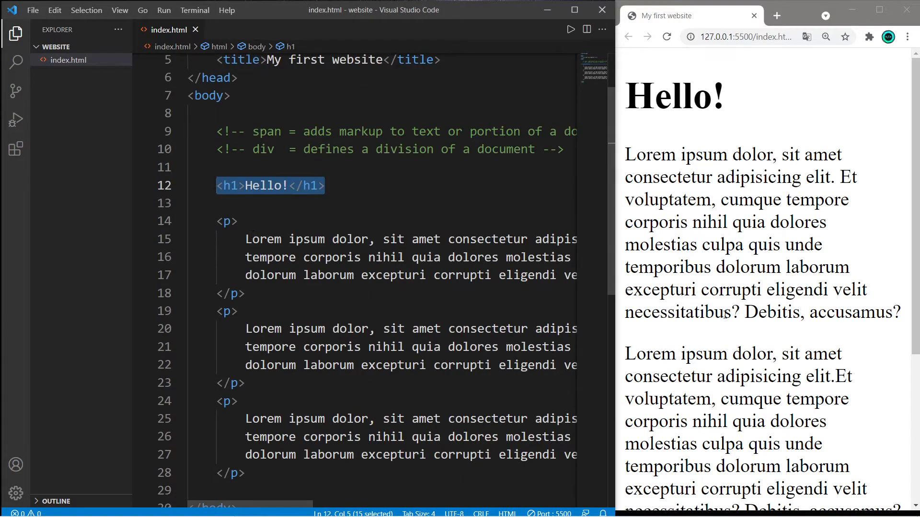
scroll("down", 3)
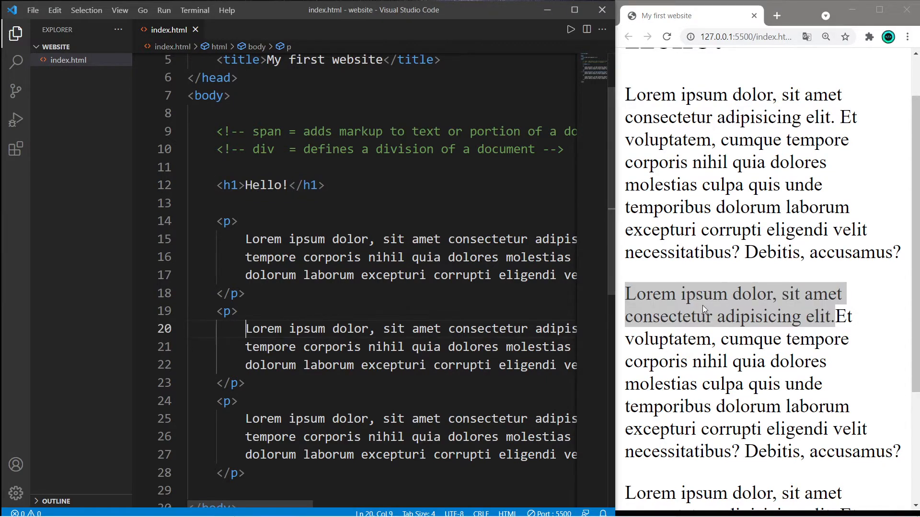
mouse_move(580, 301)
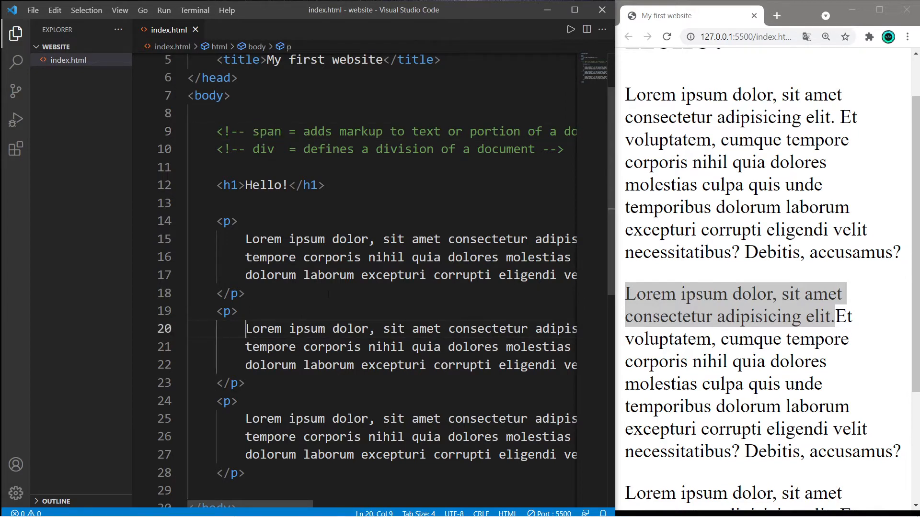
type("span >")
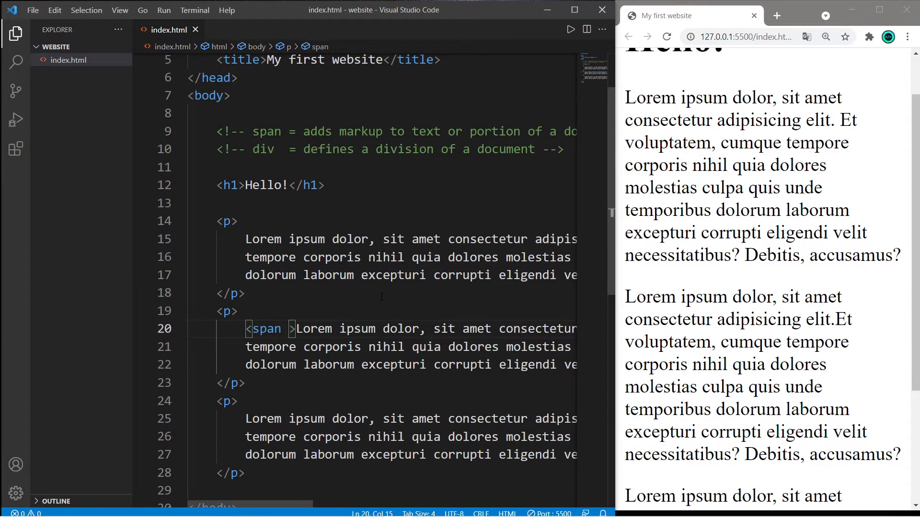
type("style=")
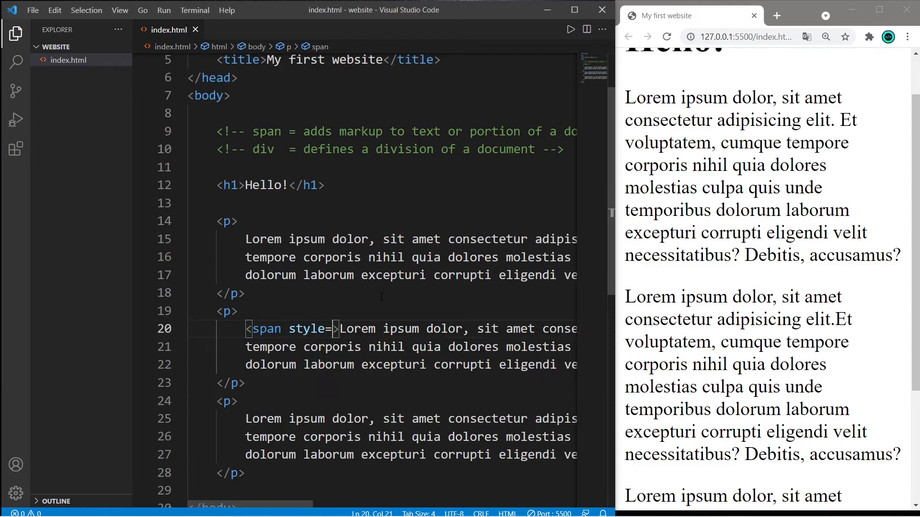
type("color:red\"")
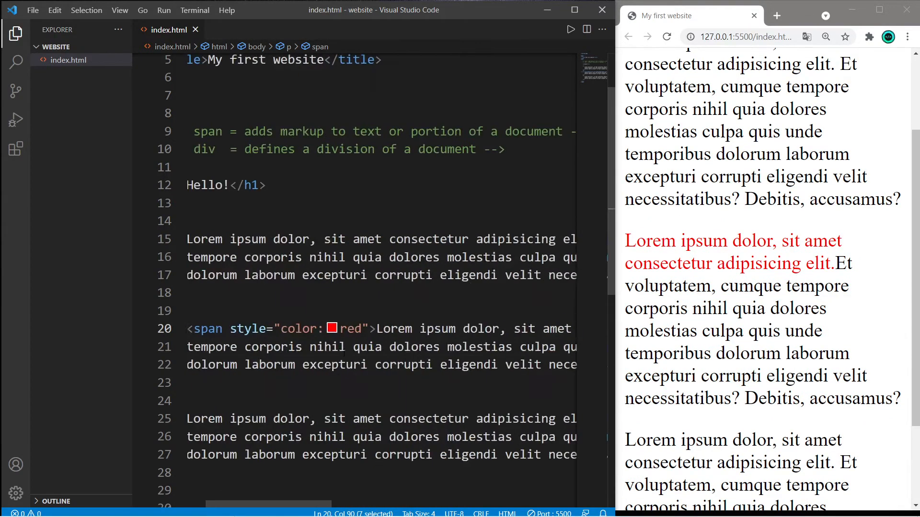
scroll("up", 3)
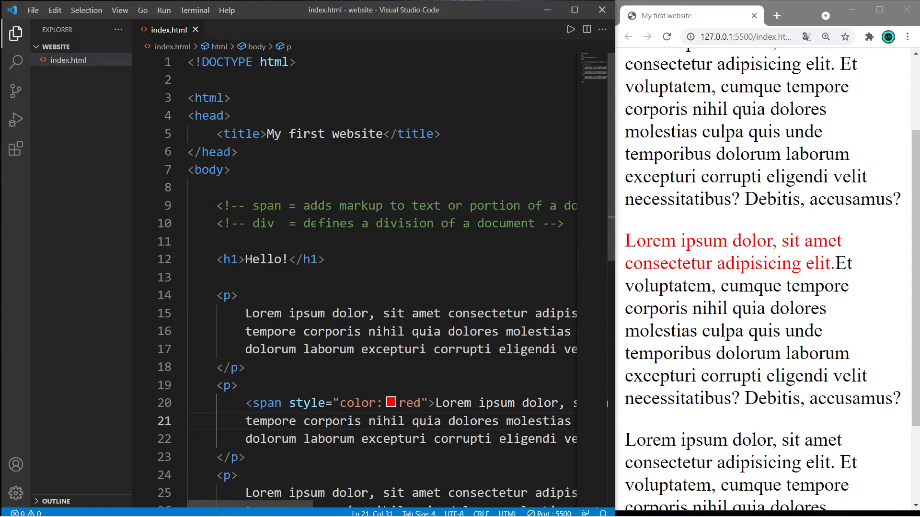
left_click(227, 295)
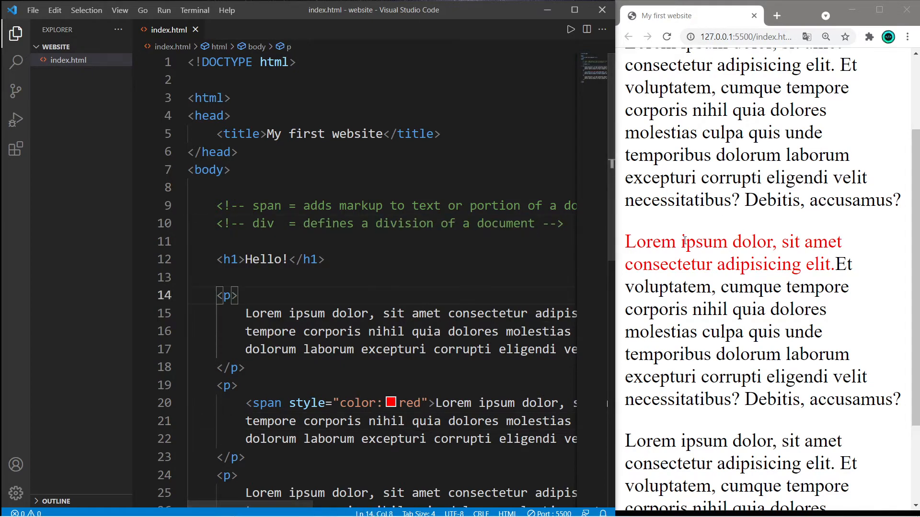
scroll("up", 3)
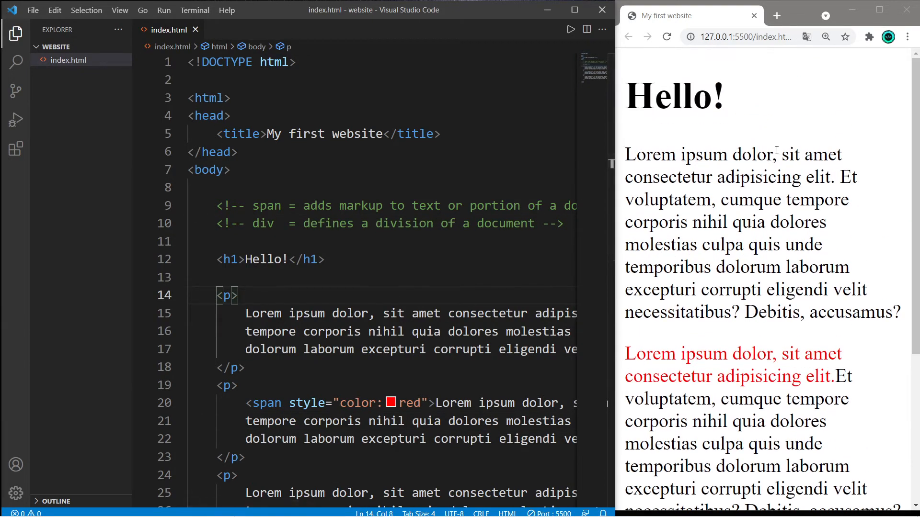
scroll("down", 3)
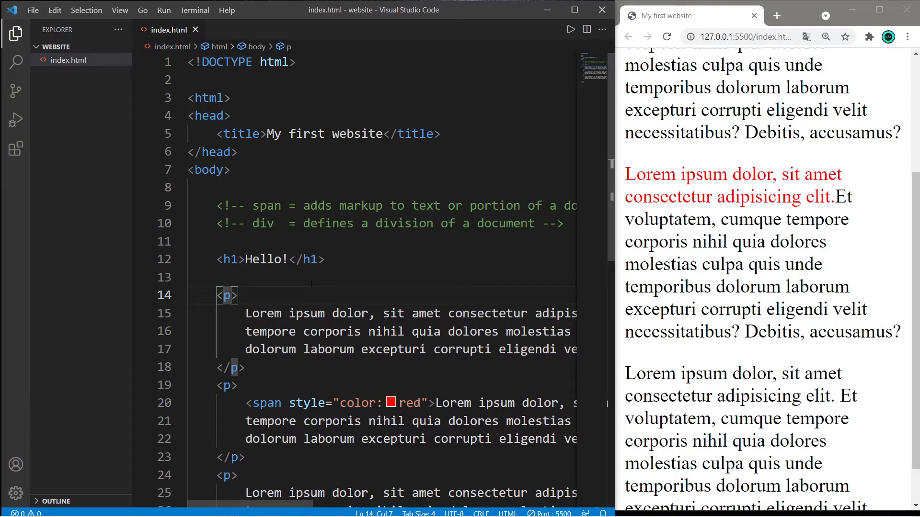
type("styler")
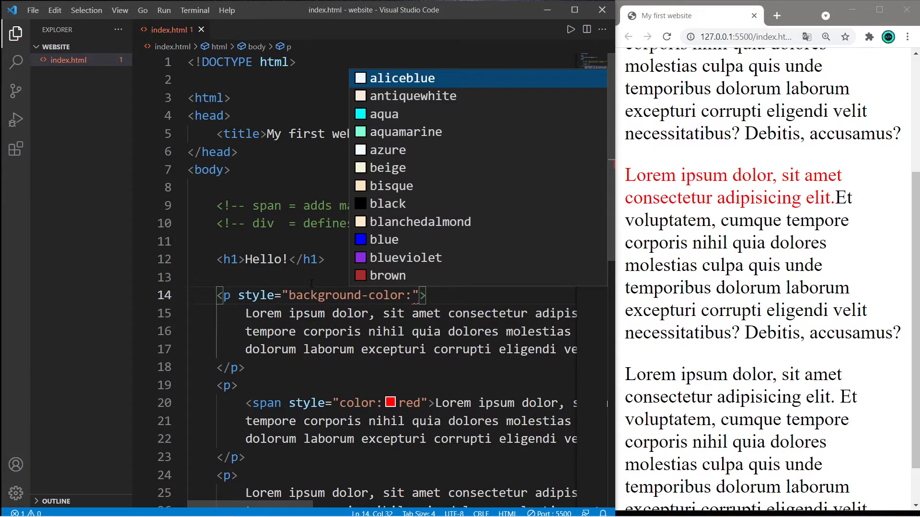
type("#44444")
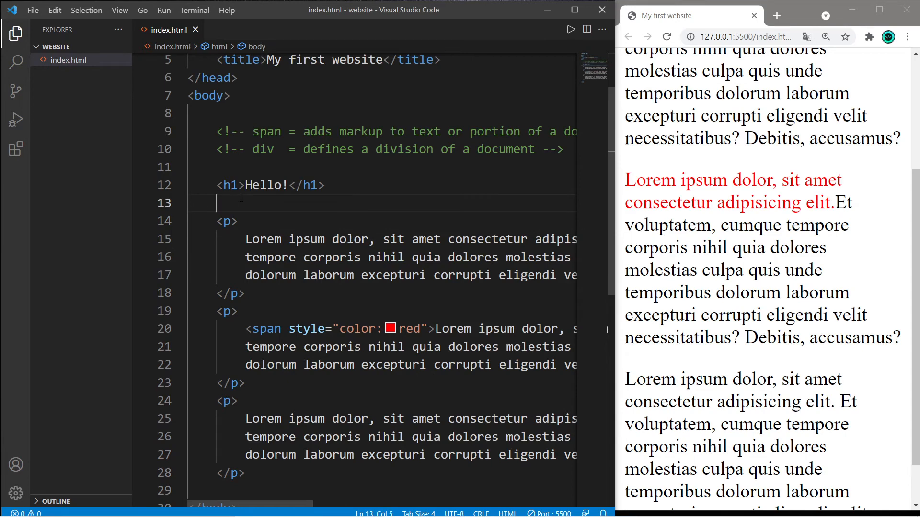
Step: Add a div with style background-color: #444444 around the three paragraphs, selecting the div tag name
type("div>")
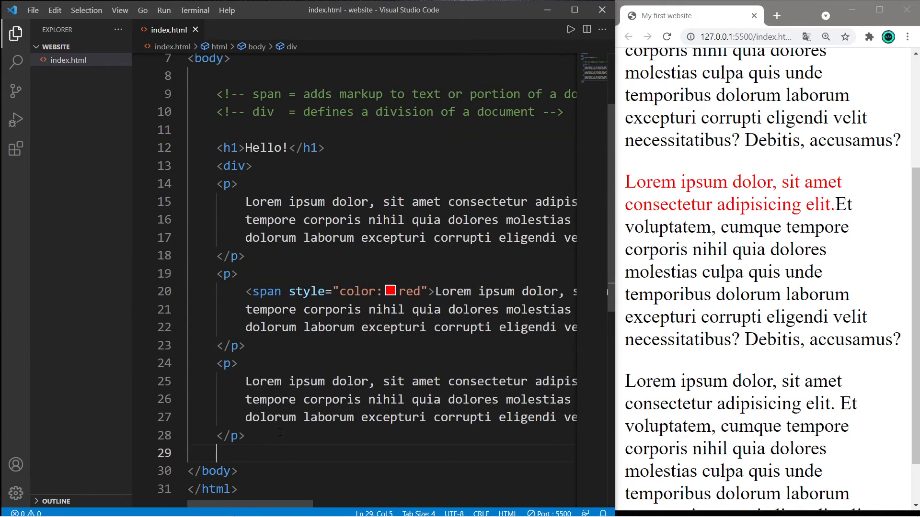
scroll("up", 3)
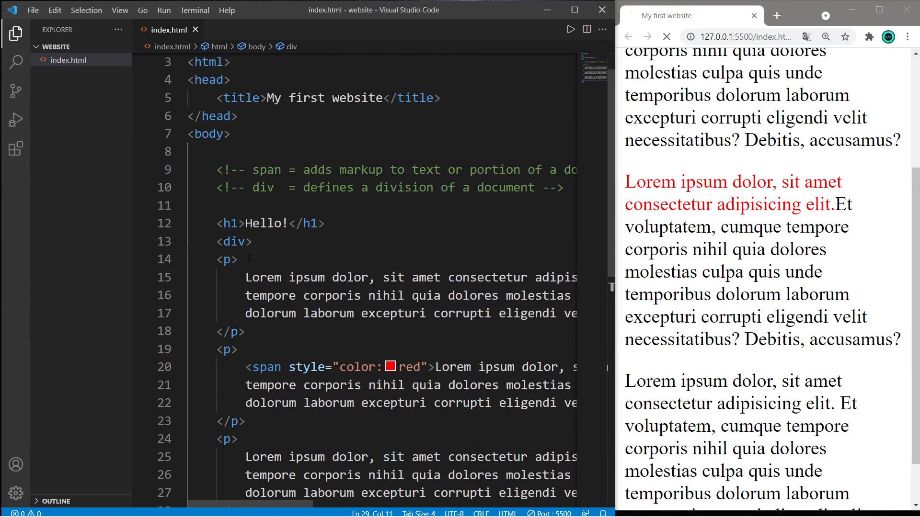
type("style=\"background-color: #444444\"")
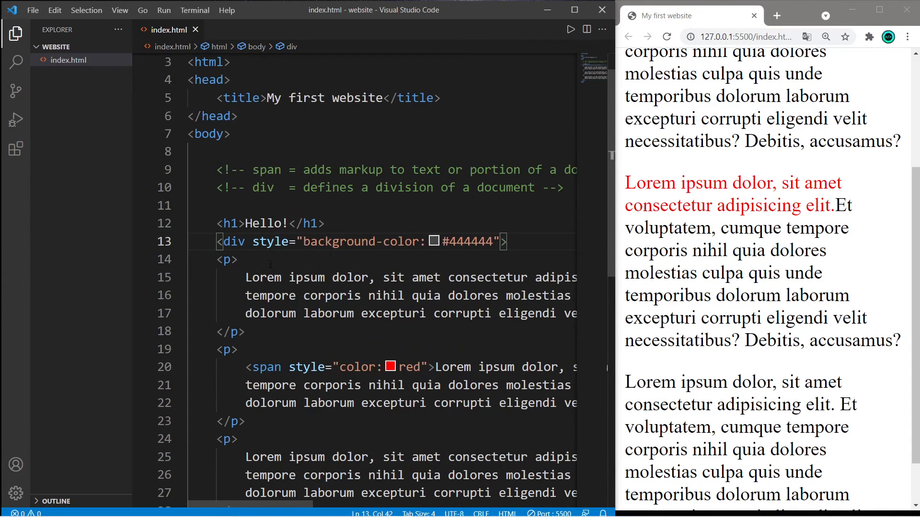
double_click(233, 241)
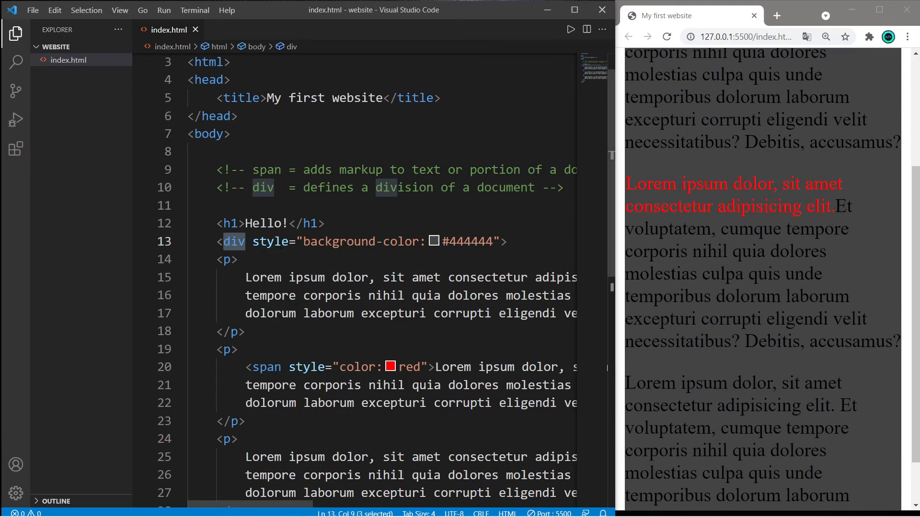
scroll("down", 3)
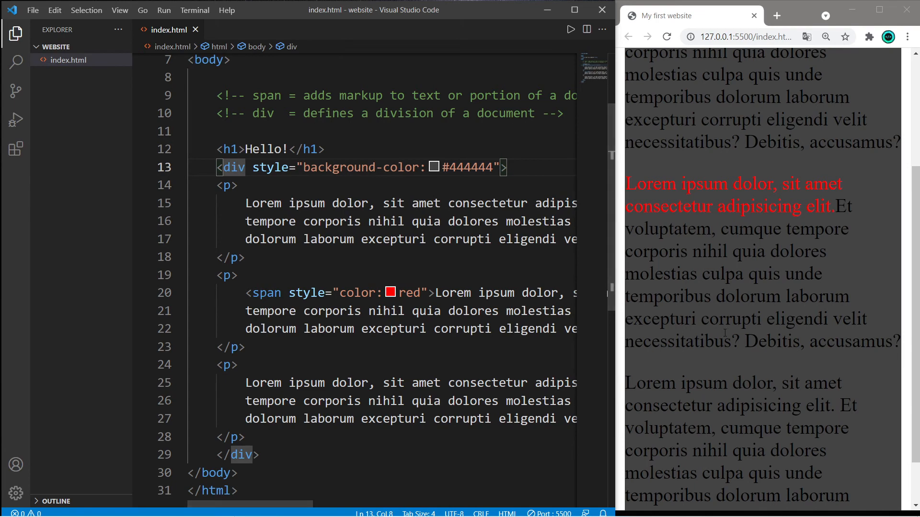
scroll("up", 3)
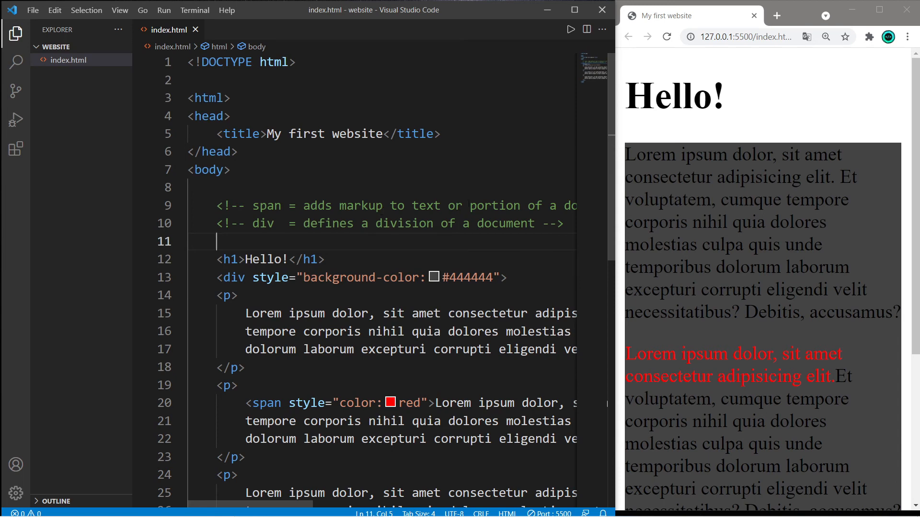
left_click(257, 223)
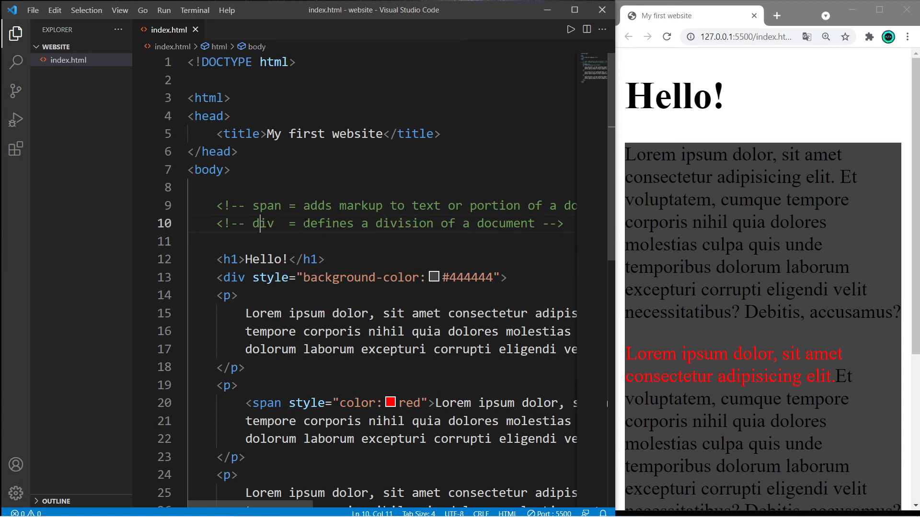